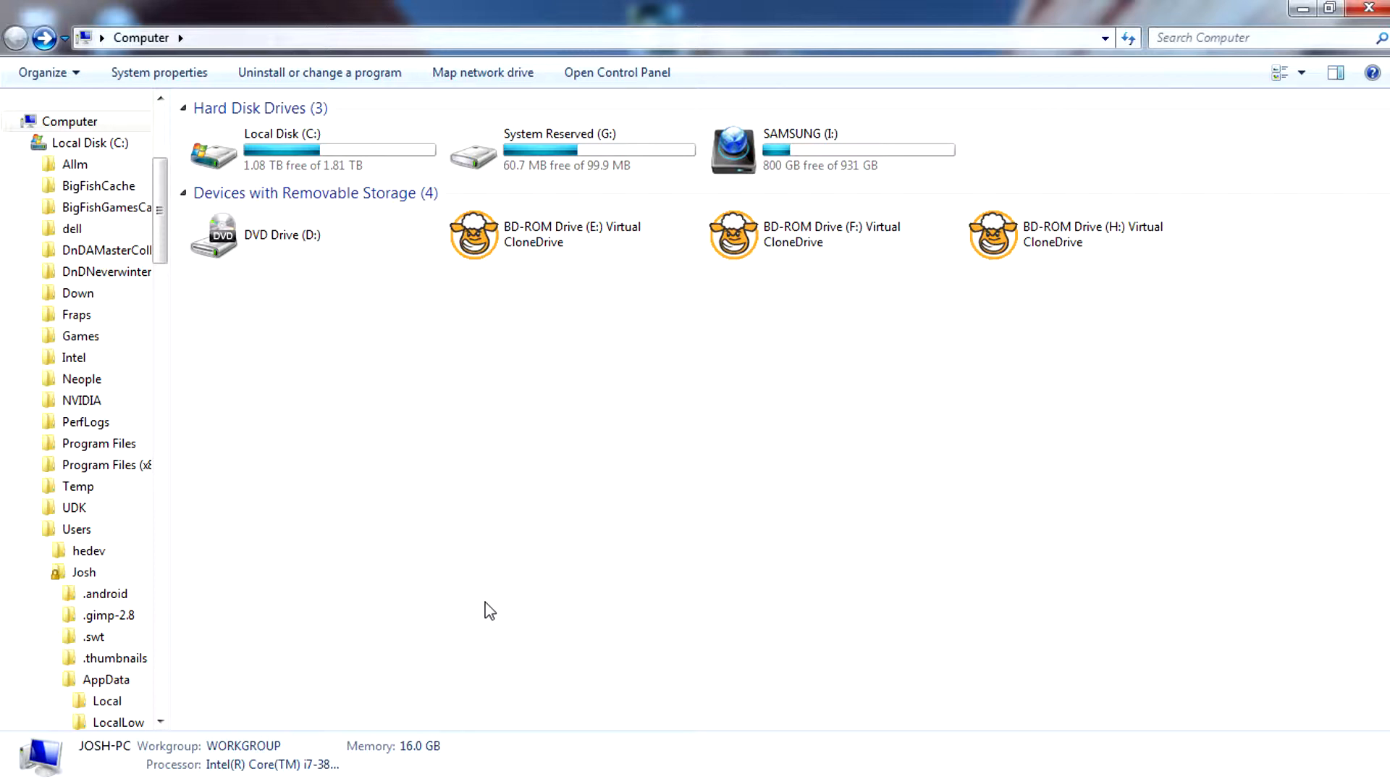
pyautogui.moveTo(478, 530)
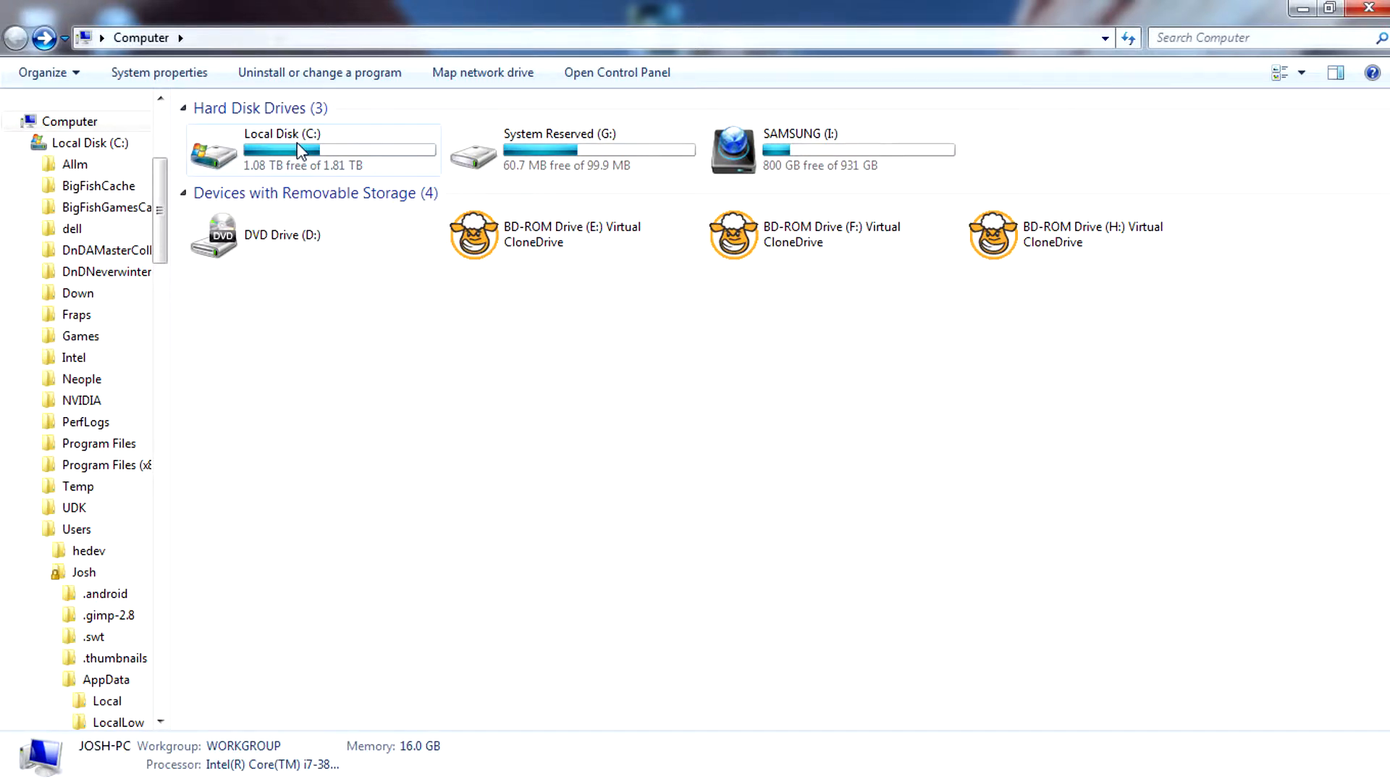
# Step: Drill down from Local Disk (C:) through Users, Josh and AppData into Roaming
pyautogui.doubleClick(302, 150)
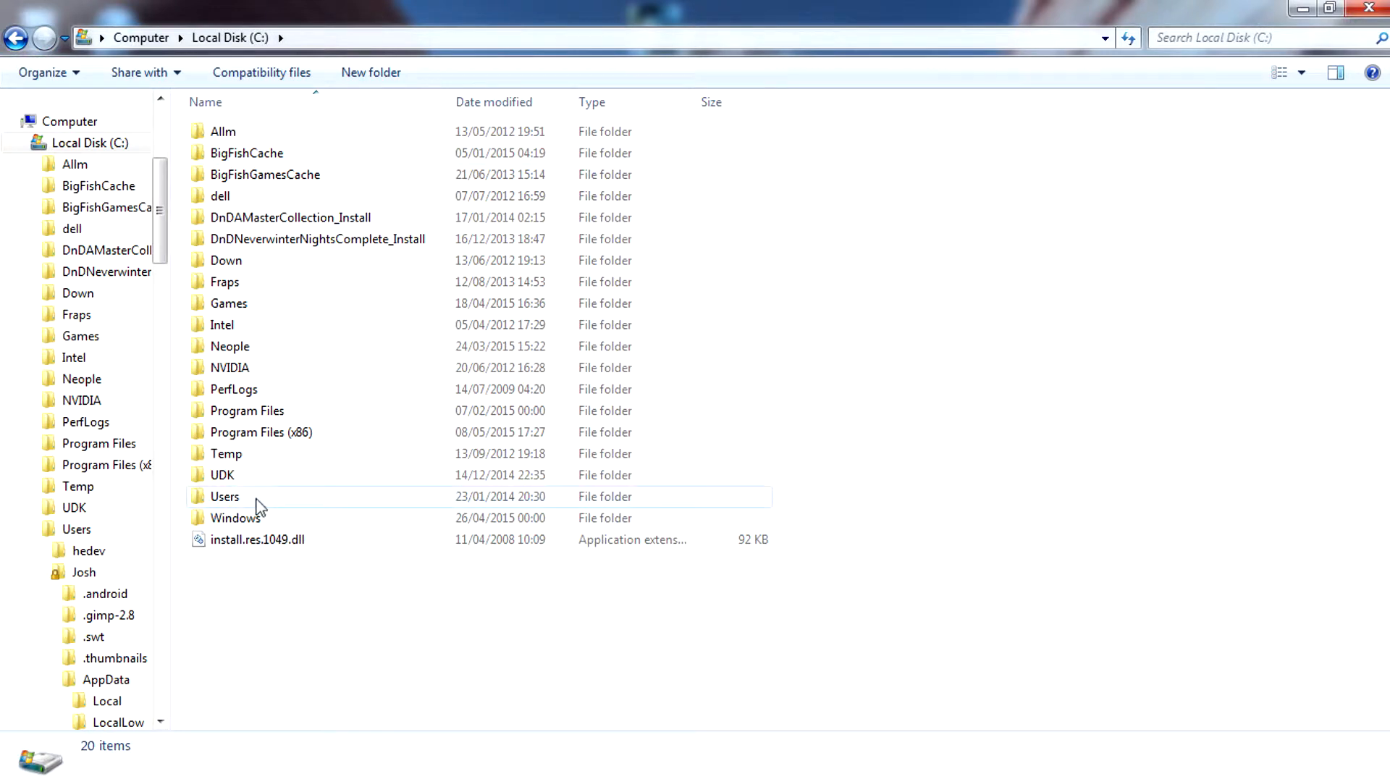
pyautogui.click(225, 497)
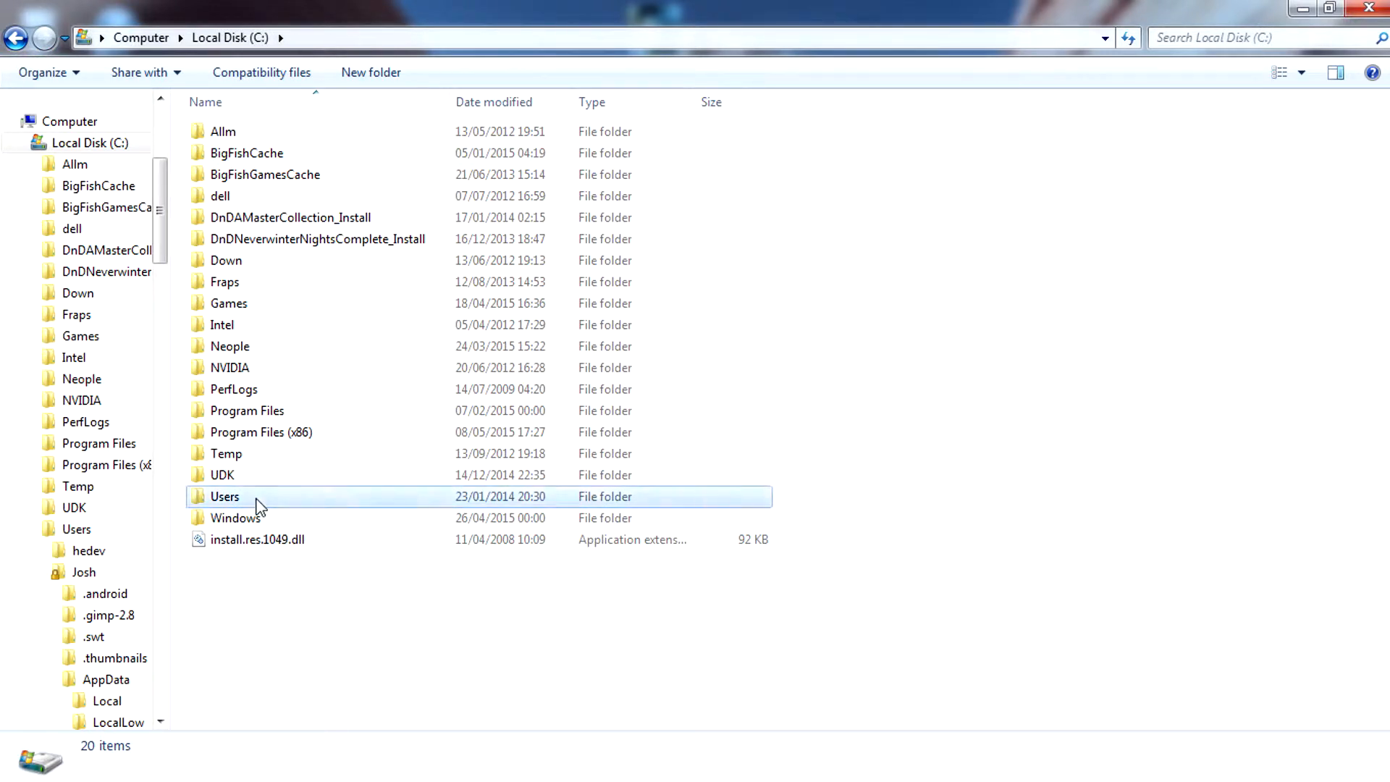
pyautogui.doubleClick(224, 497)
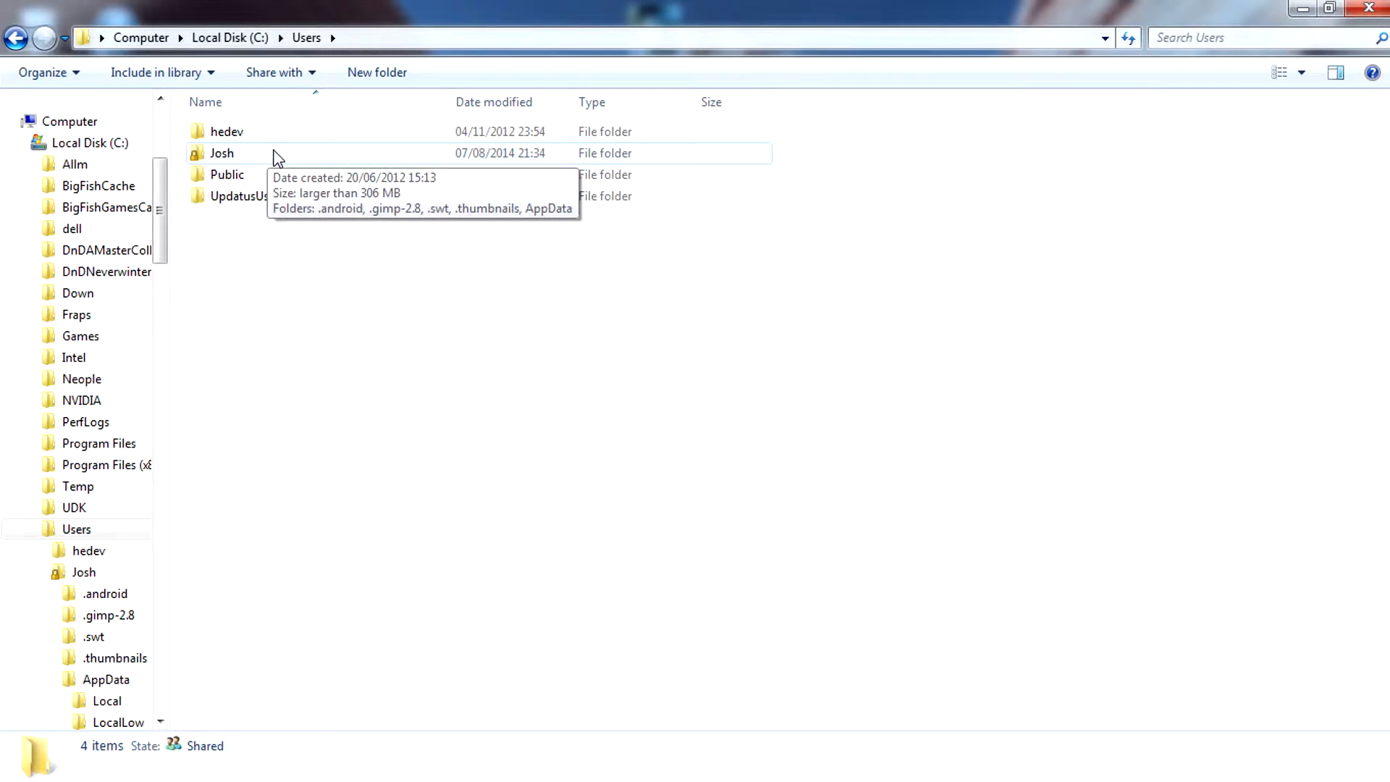
pyautogui.doubleClick(221, 153)
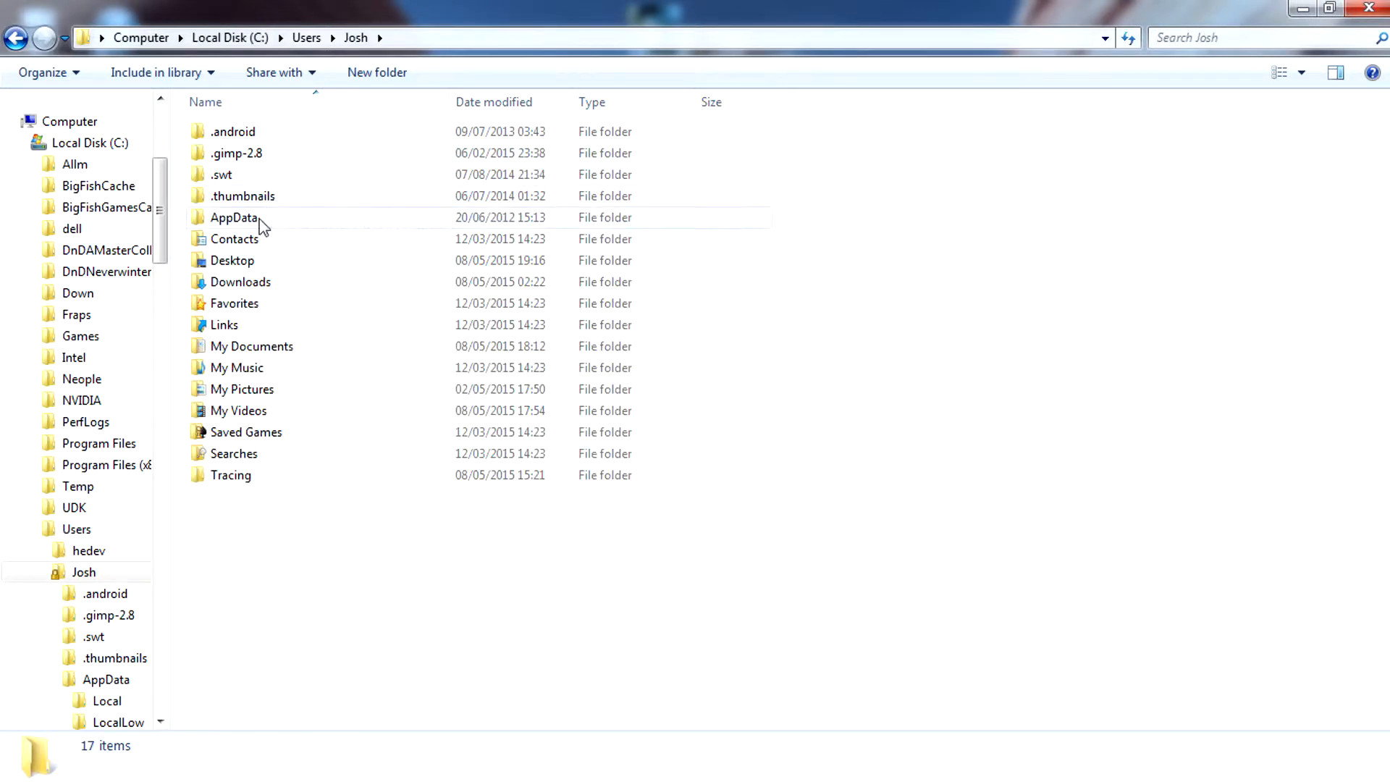
pyautogui.doubleClick(233, 217)
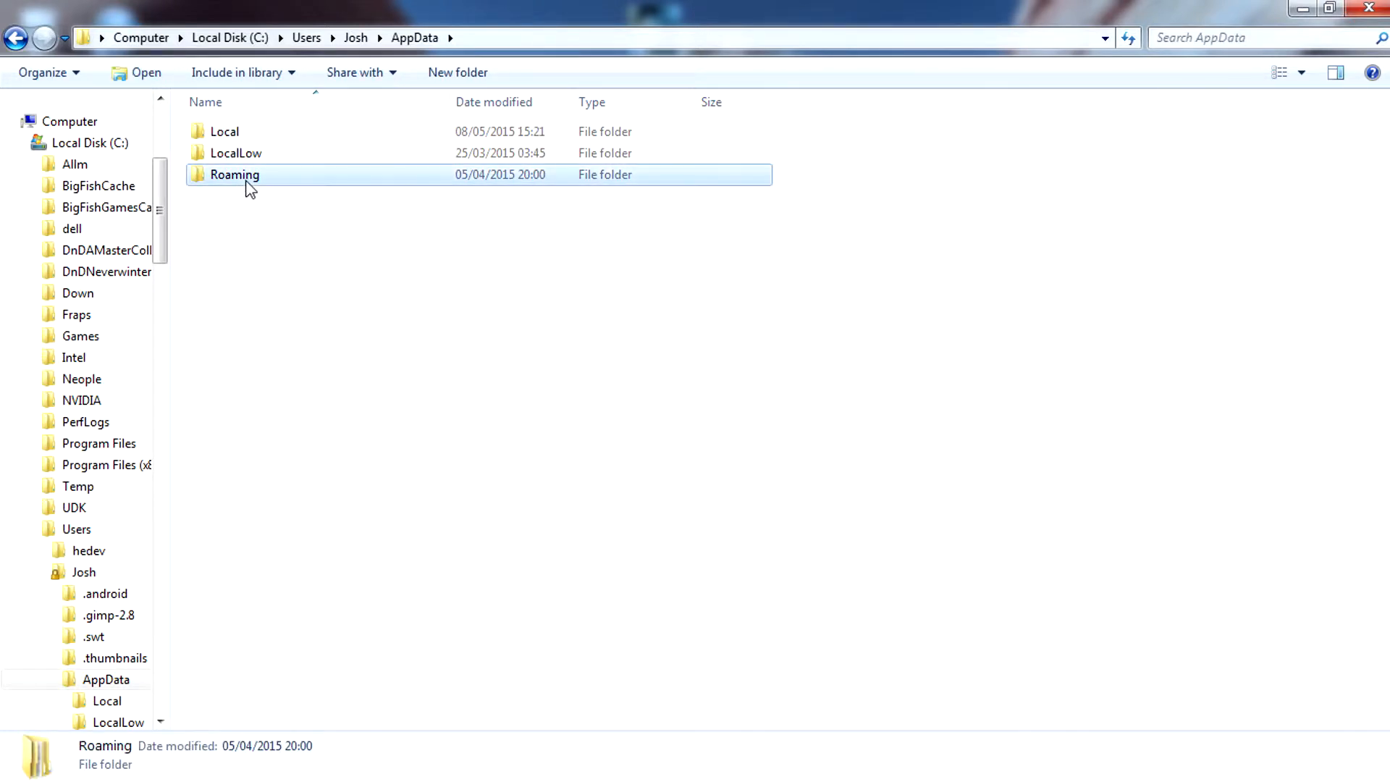
pyautogui.doubleClick(234, 175)
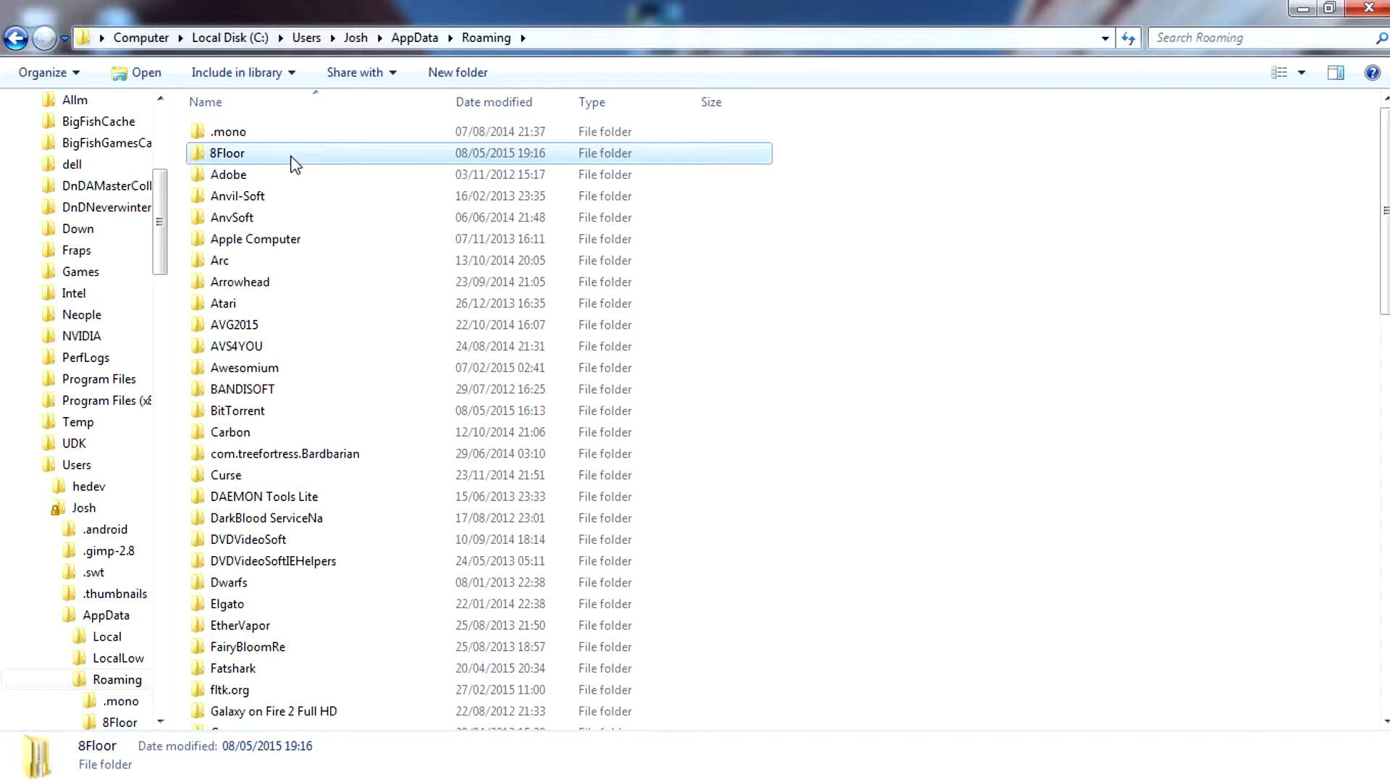
# Step: Open Roaming\8Floor\IronHeart and bring up the profiles XML file's context menu
pyautogui.doubleClick(227, 153)
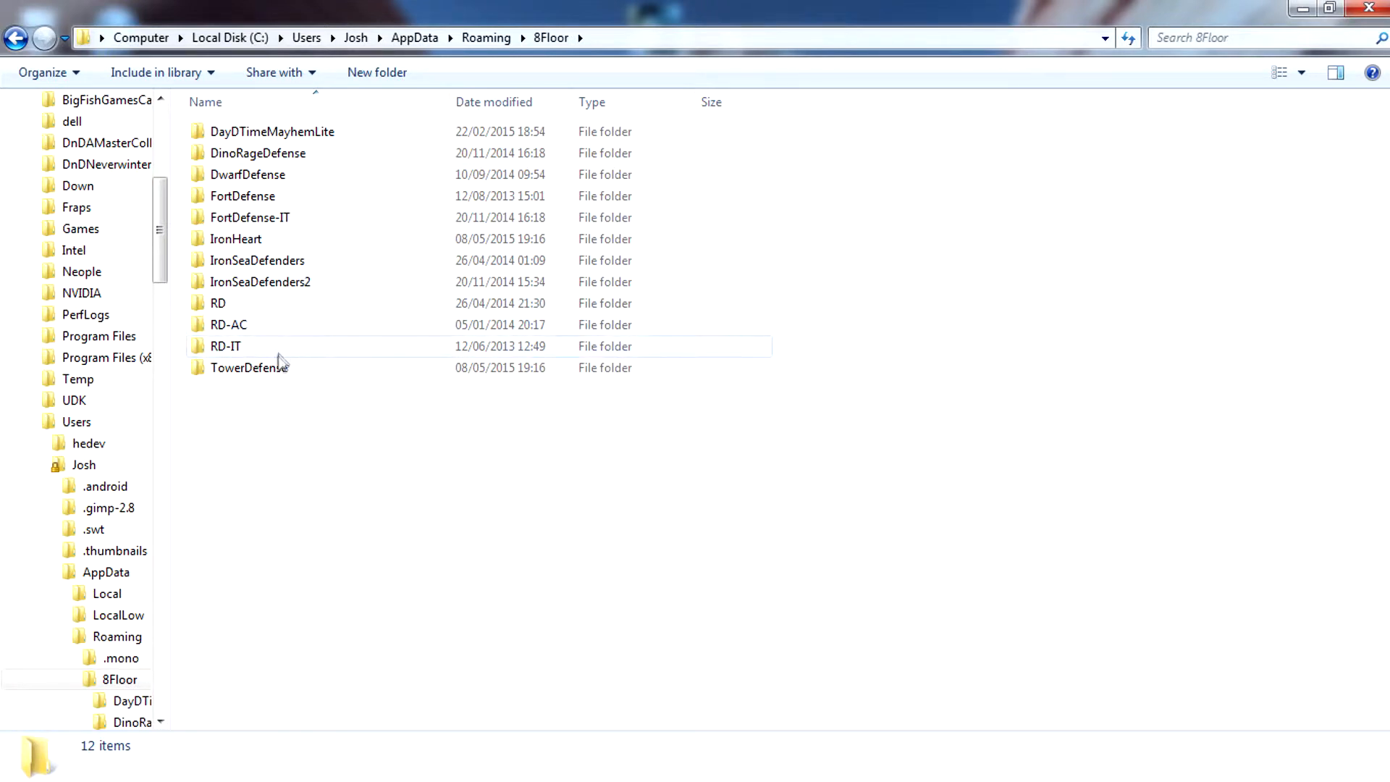
pyautogui.moveTo(284, 131)
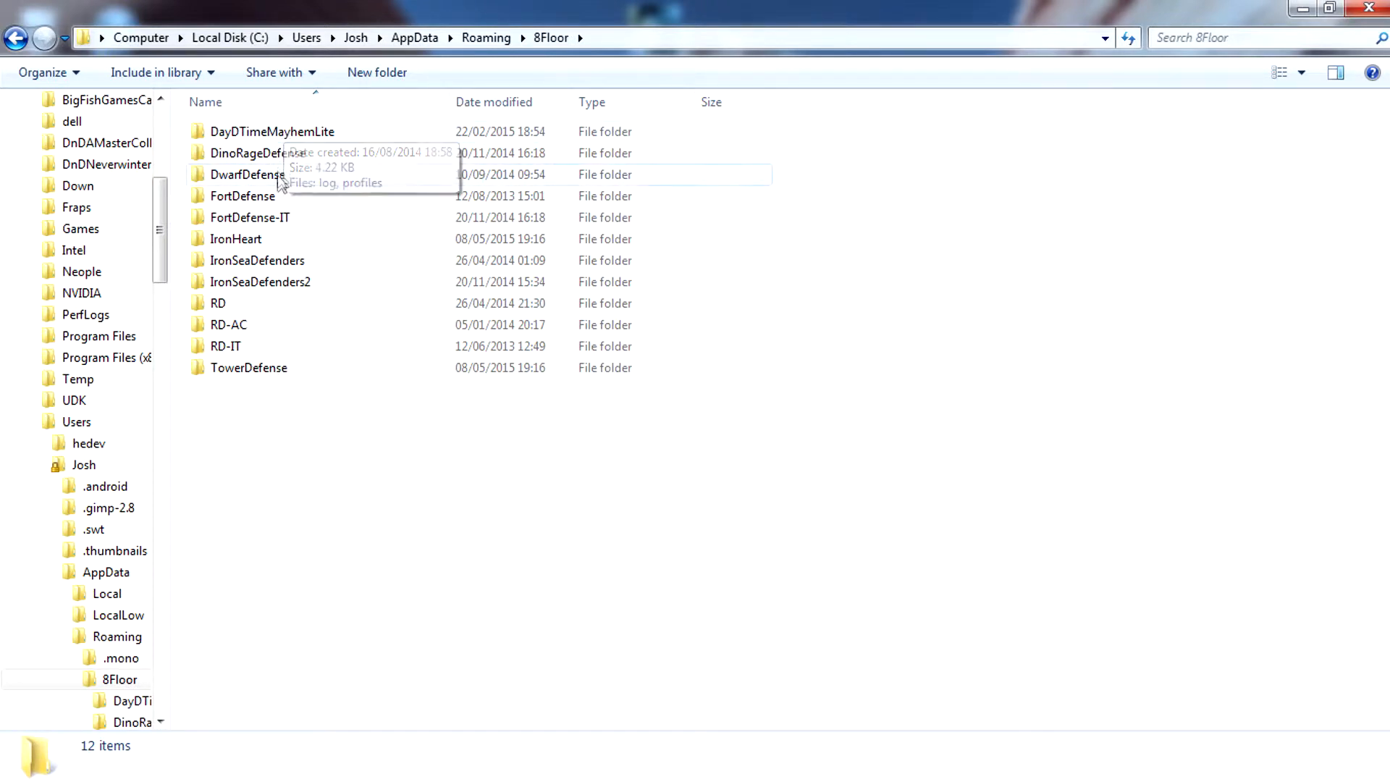
pyautogui.moveTo(266, 245)
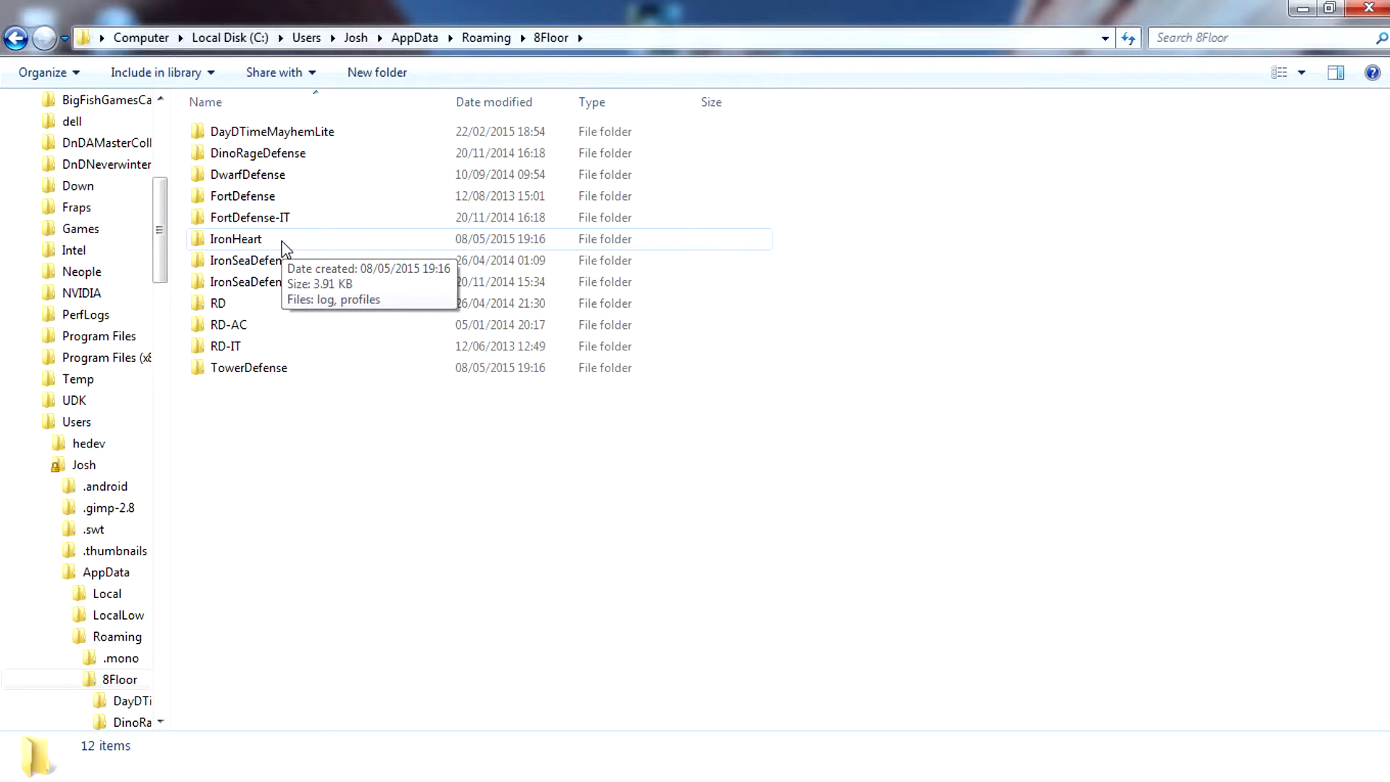
pyautogui.doubleClick(236, 239)
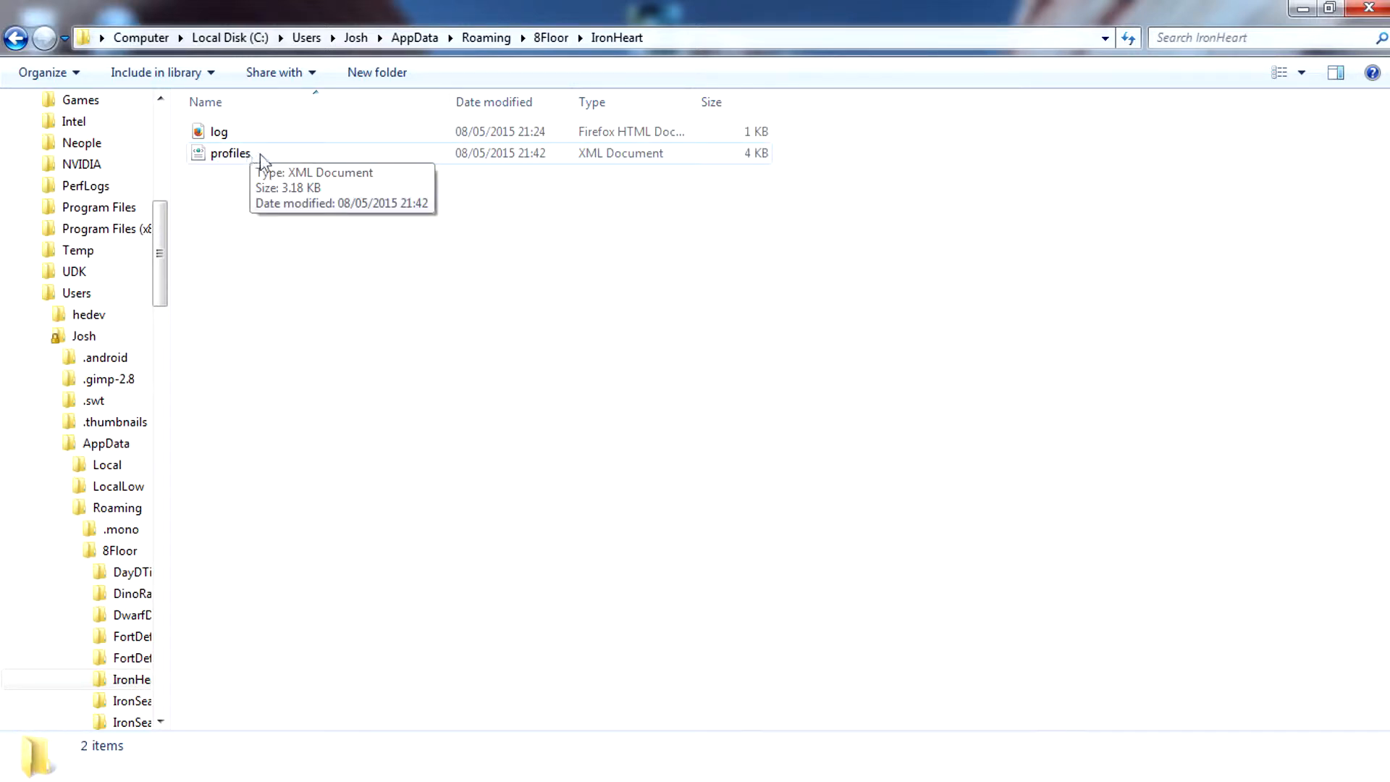
pyautogui.click(229, 153)
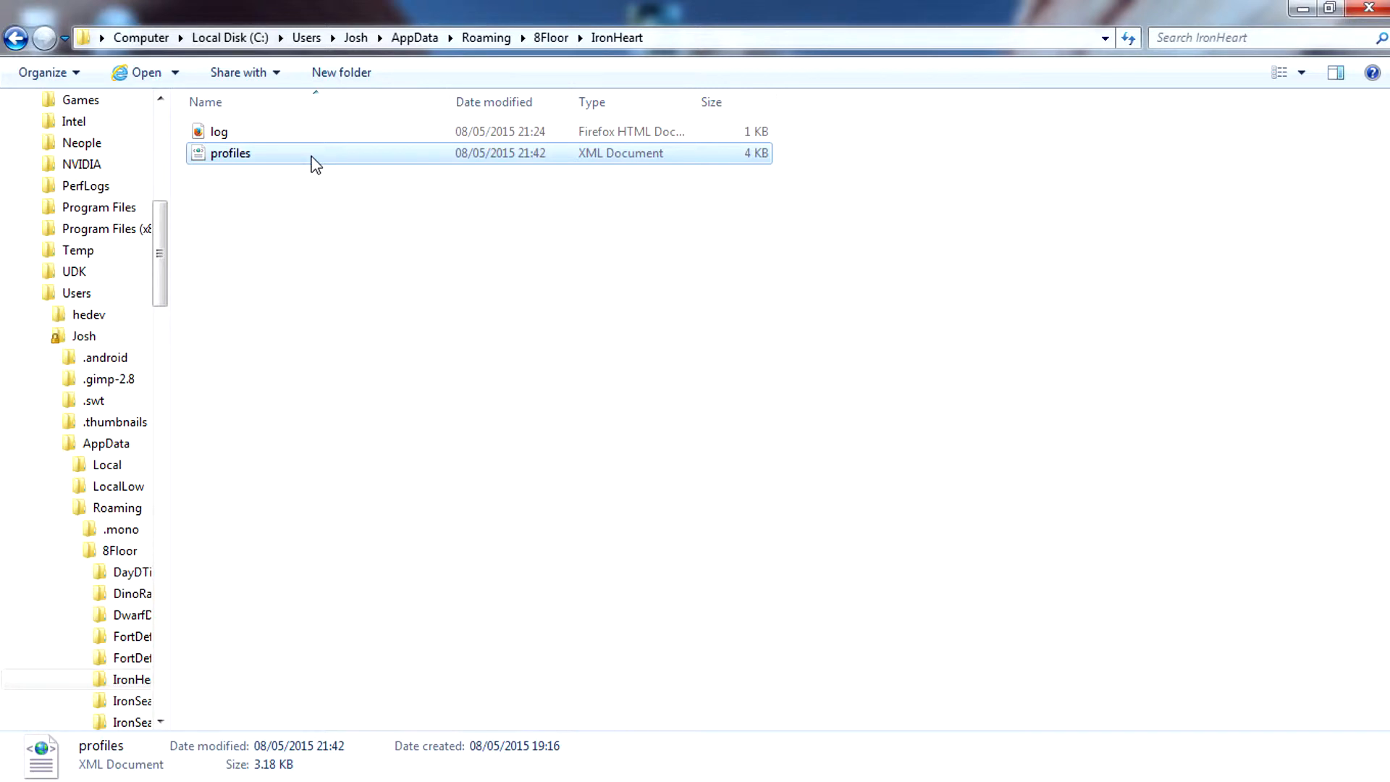
pyautogui.rightClick(229, 152)
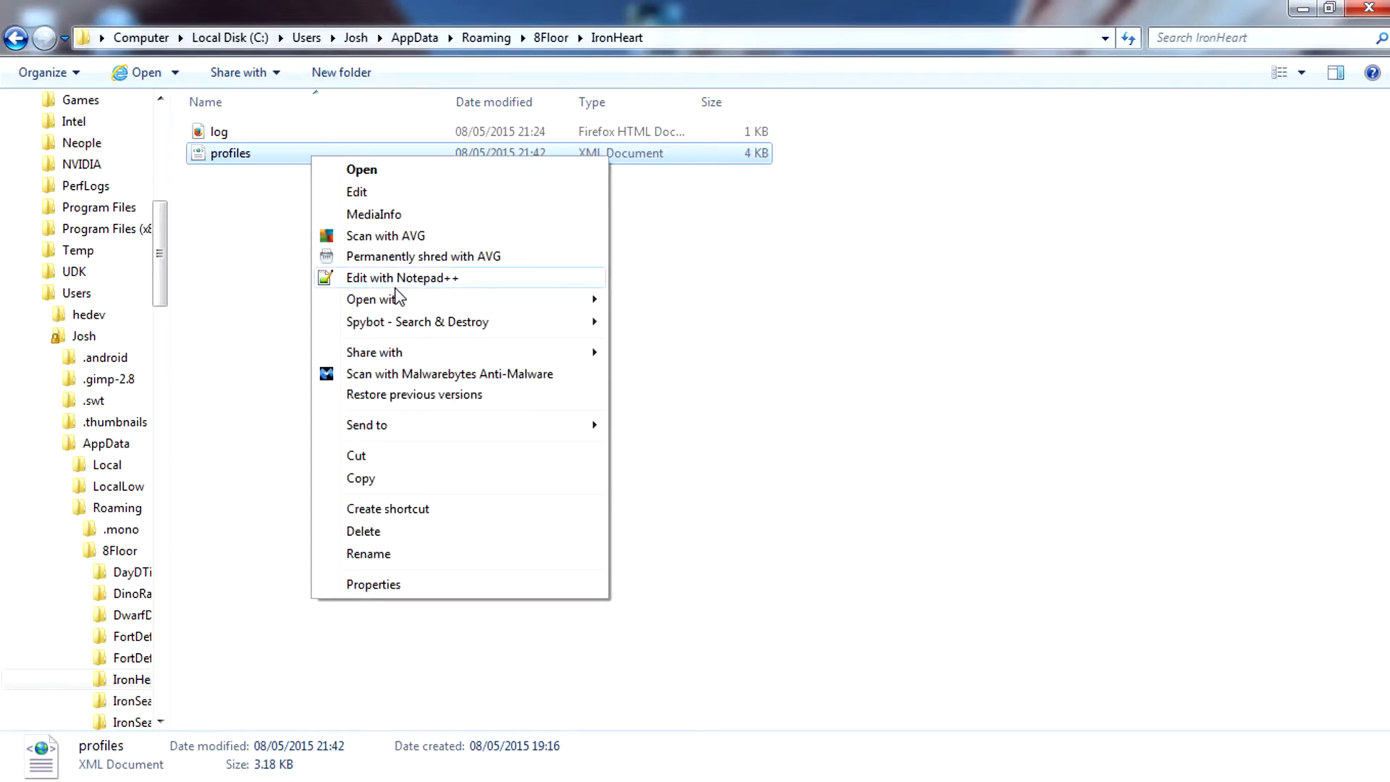
# Step: Edit profiles.xml in maximized Notepad and select the final gems amount="0" line
pyautogui.click(401, 278)
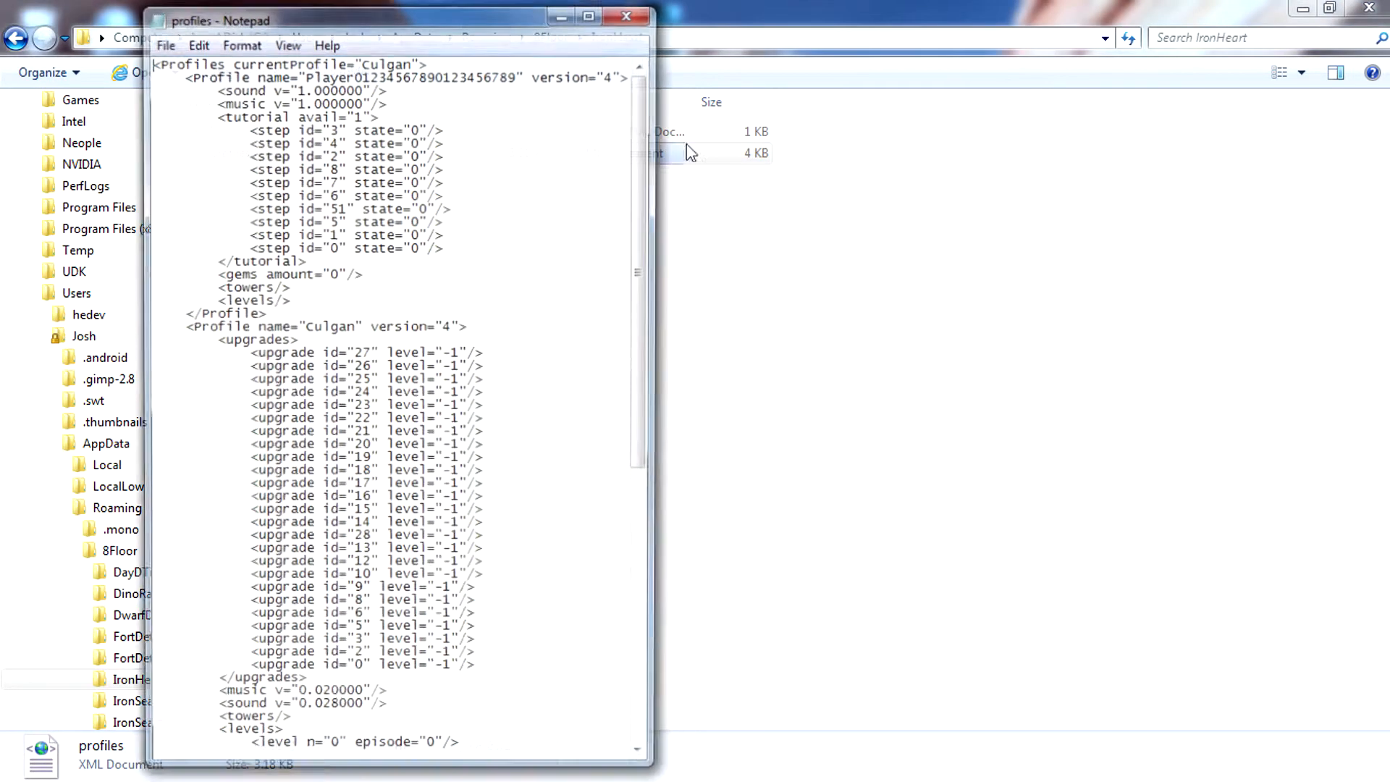
pyautogui.click(587, 16)
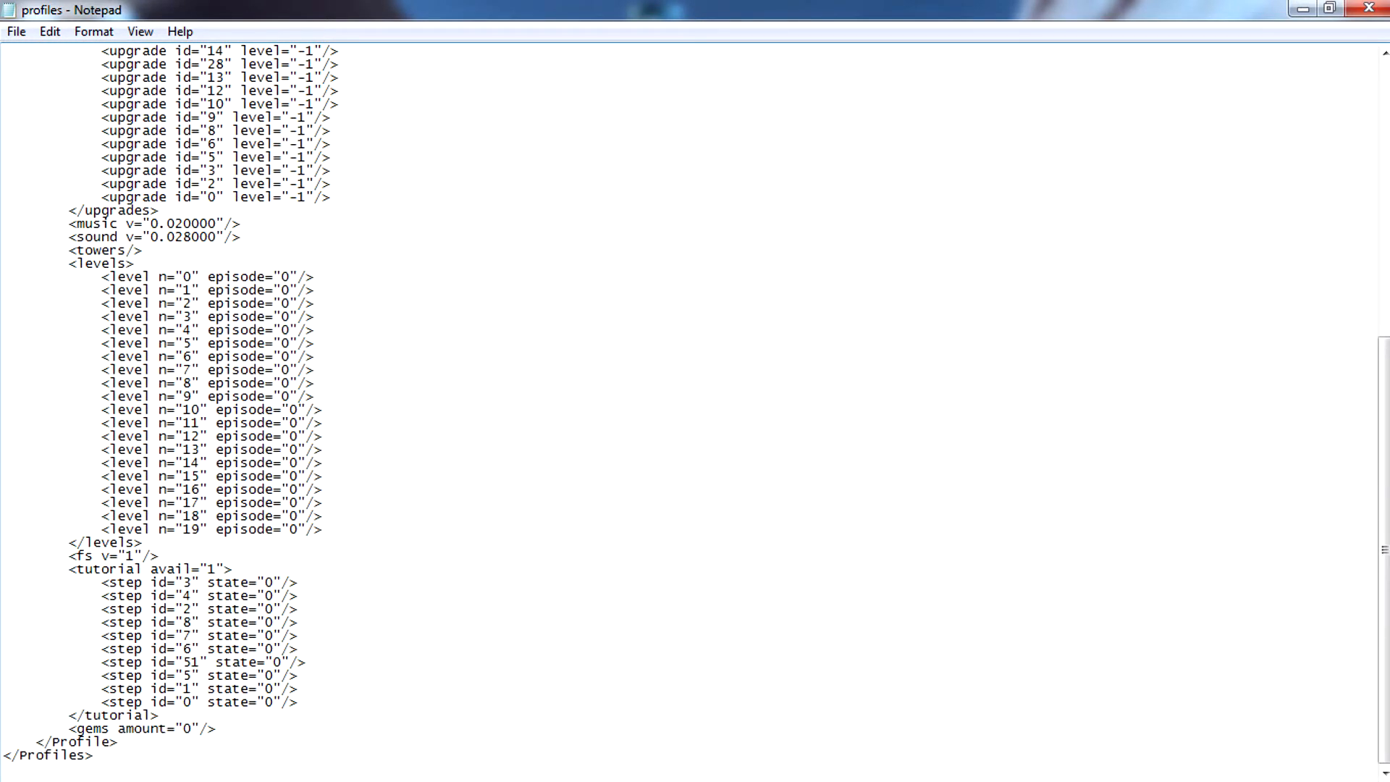
pyautogui.moveTo(166, 728); pyautogui.dragTo(216, 728)
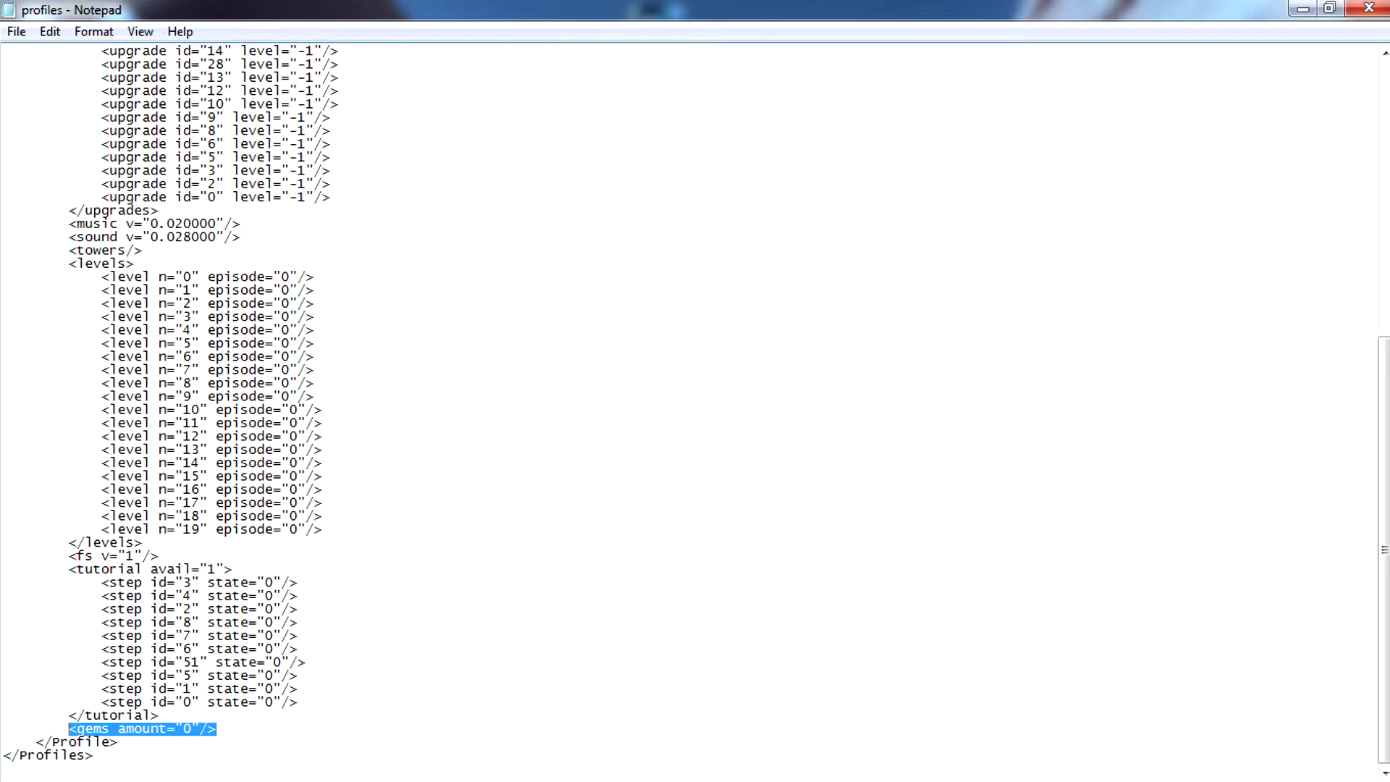
# Step: Replace the final profile's gems amount value 0 with 10000
pyautogui.click(190, 728)
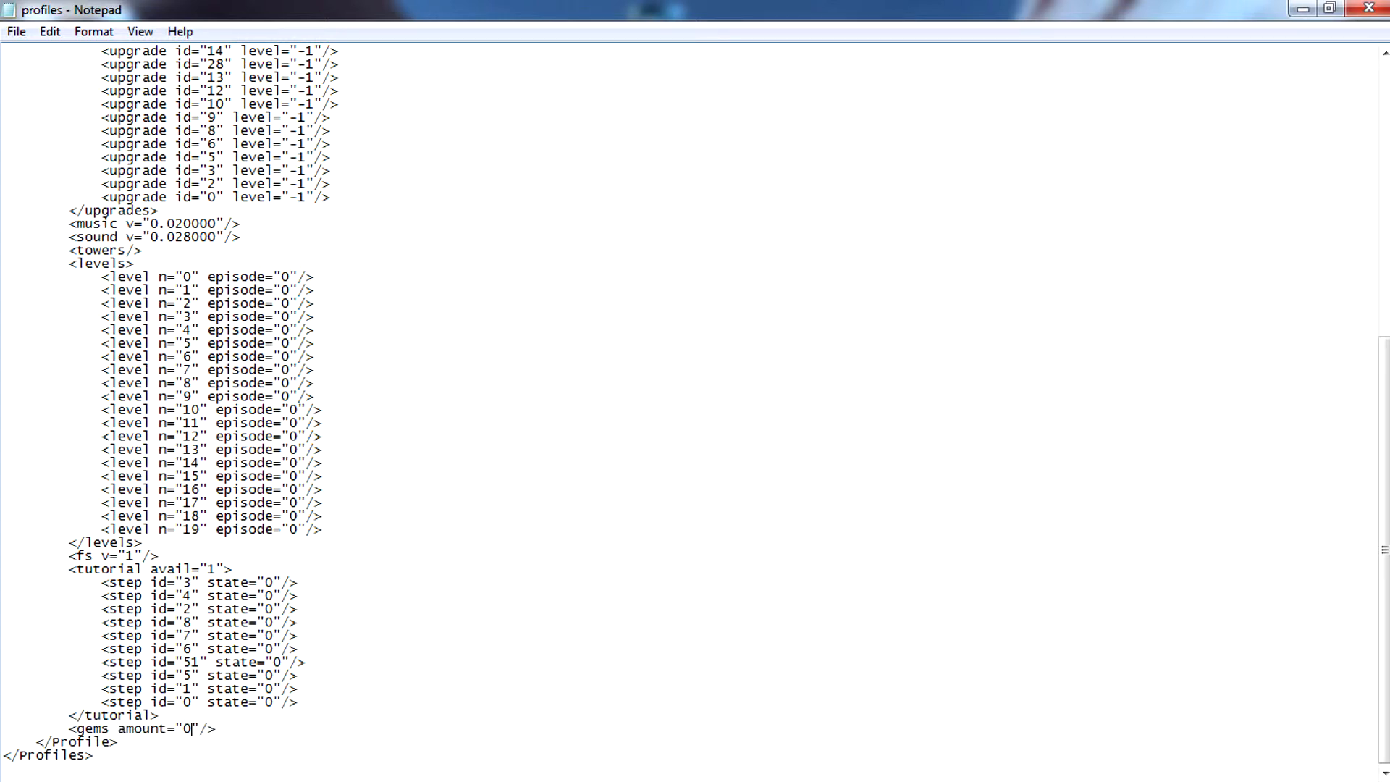
pyautogui.press('Backspace')
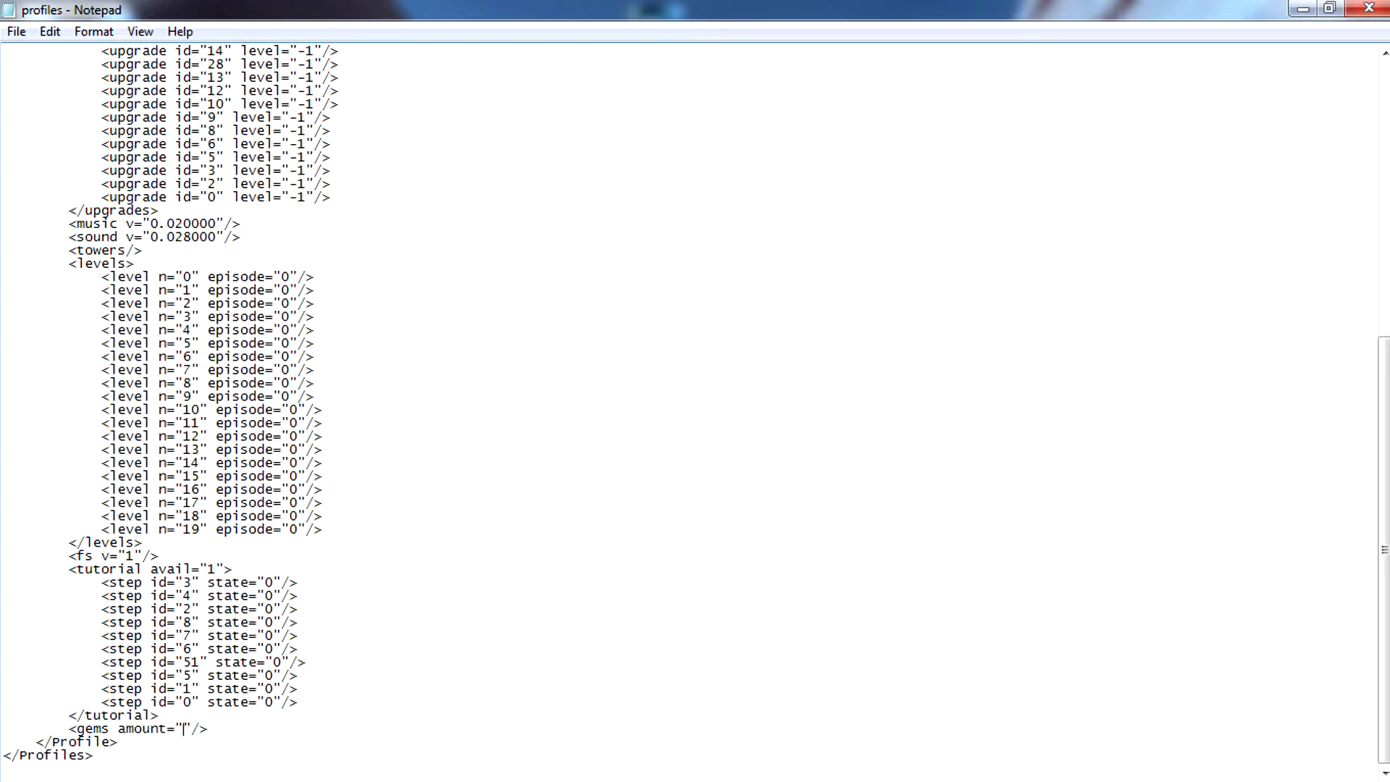
pyautogui.write('10000')
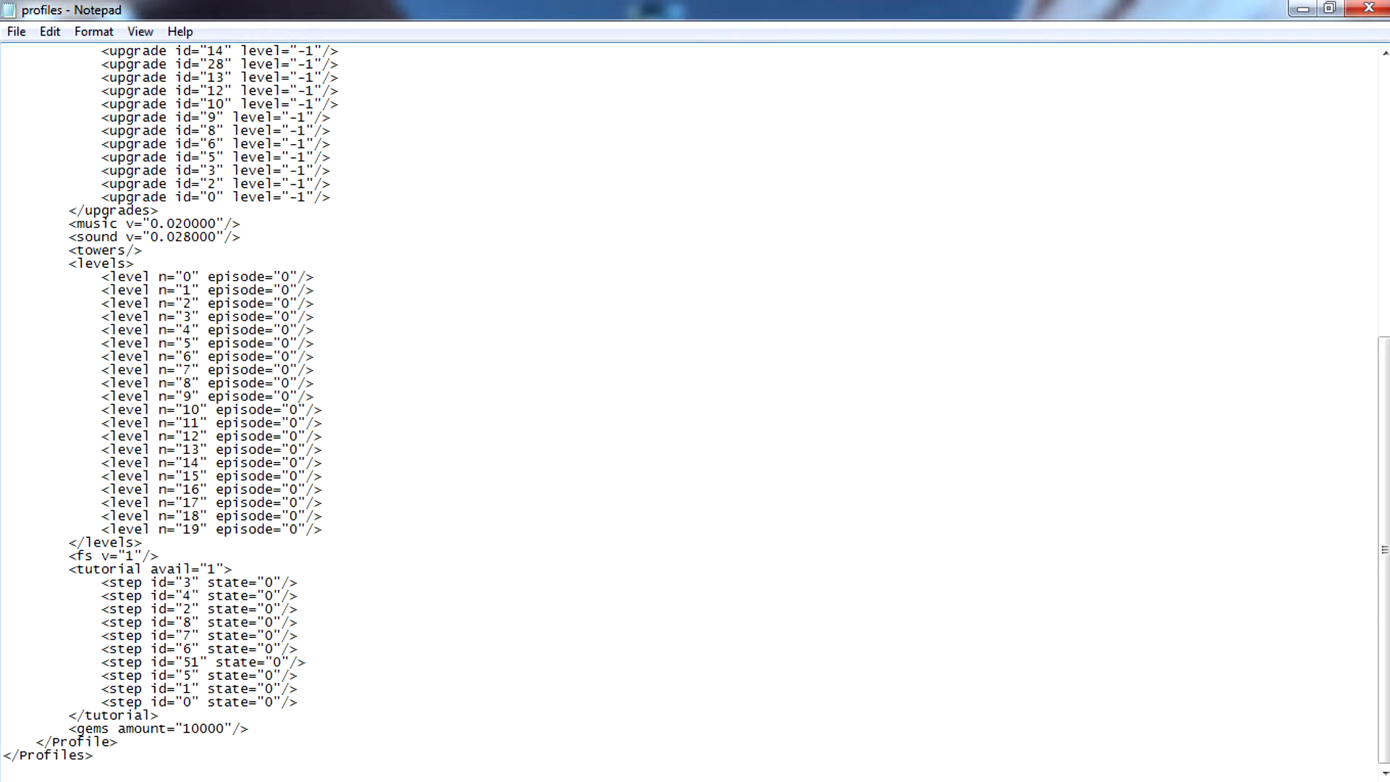
pyautogui.click(16, 31)
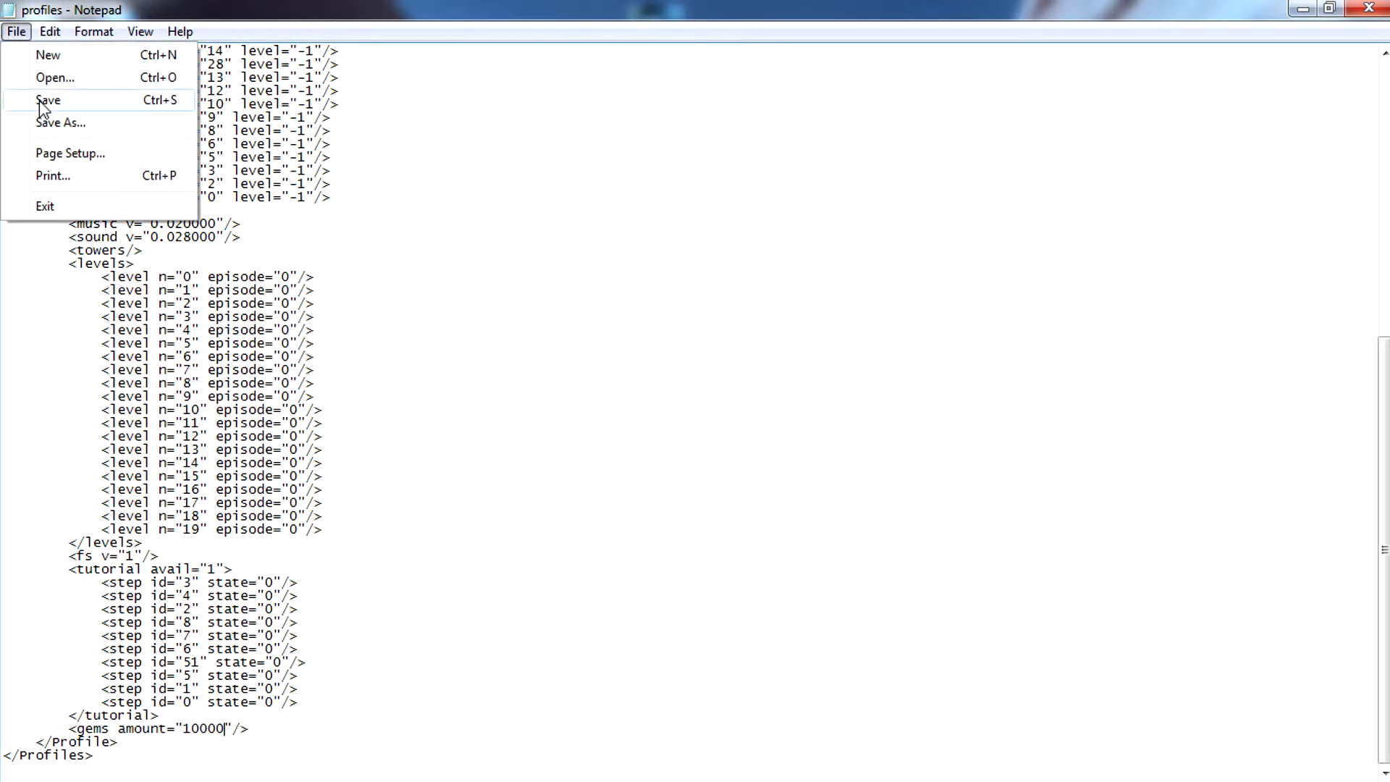
pyautogui.click(47, 100)
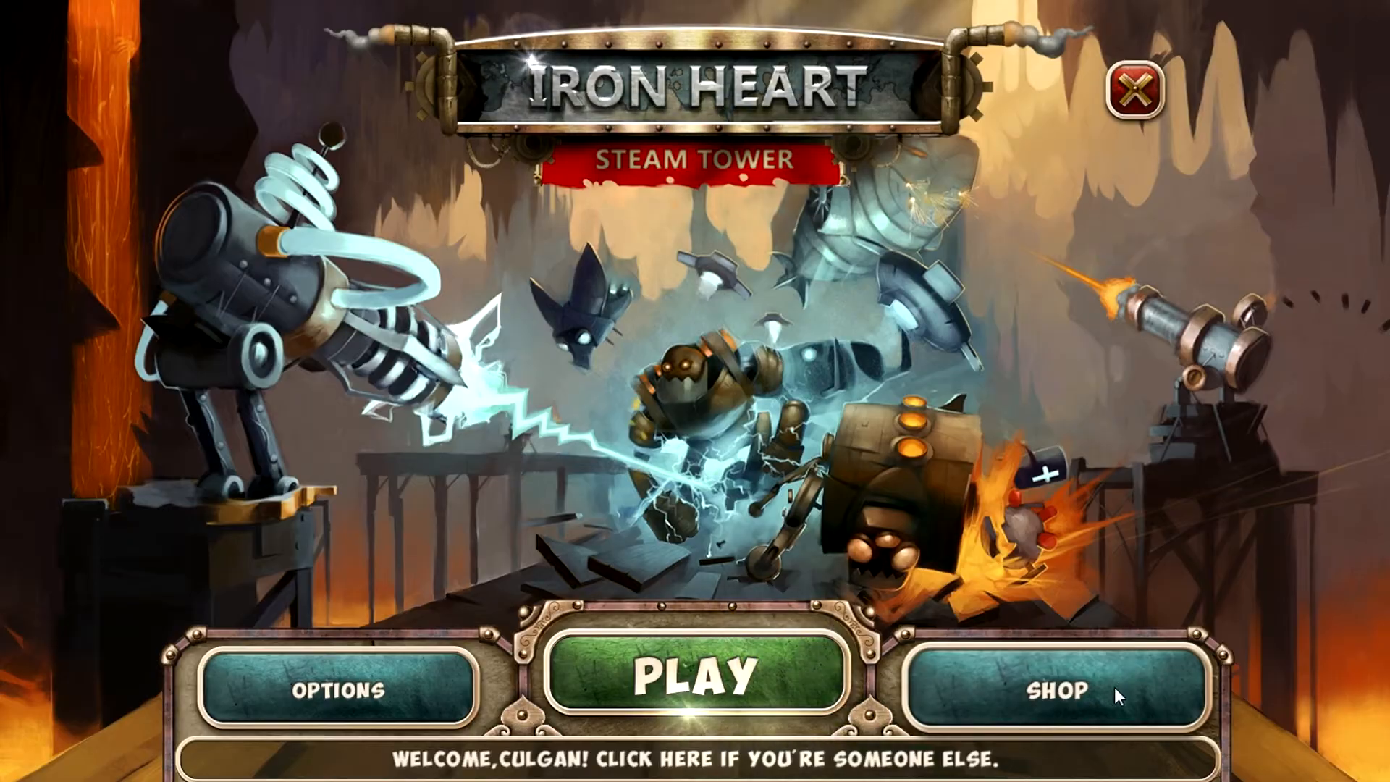
# Step: Enter the in-game shop showing 10000 cogs and switch to Common upgrades
pyautogui.click(1058, 691)
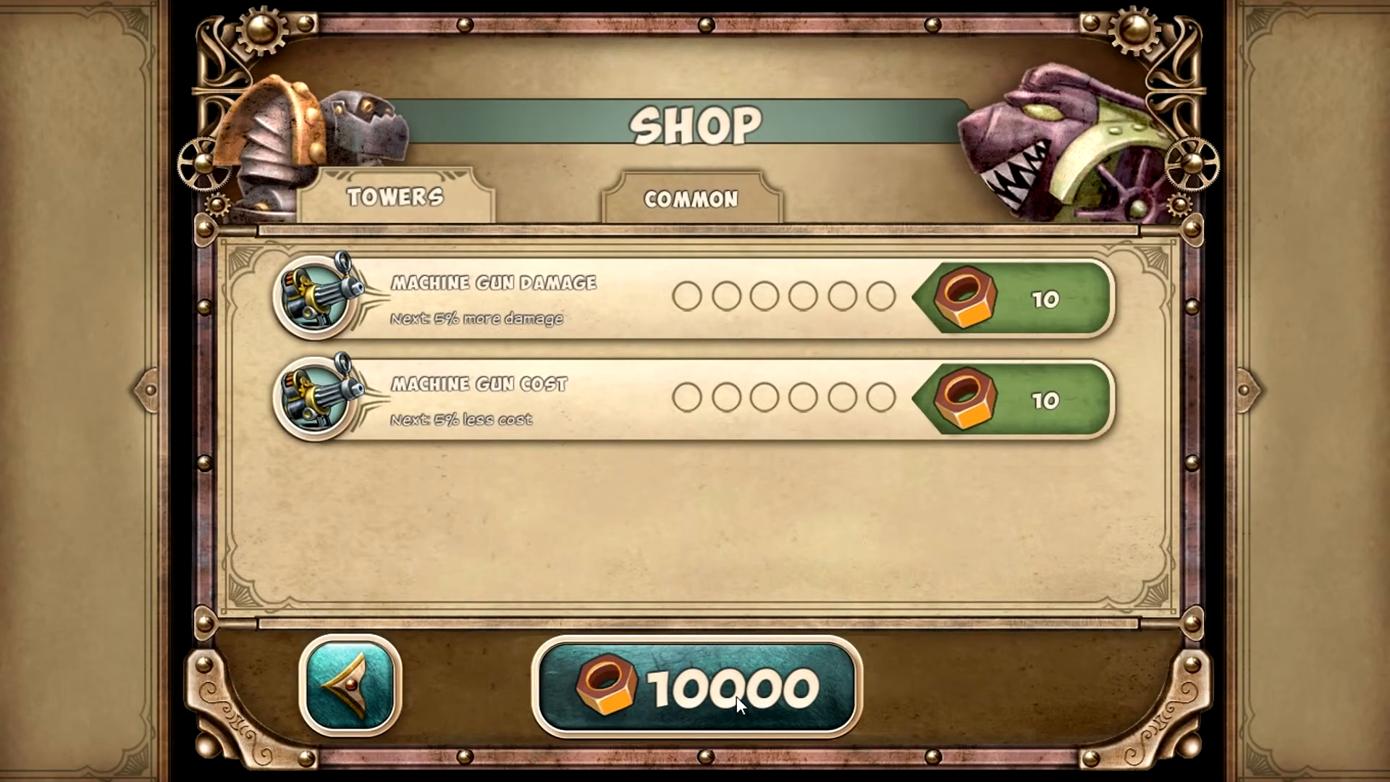
pyautogui.click(977, 306)
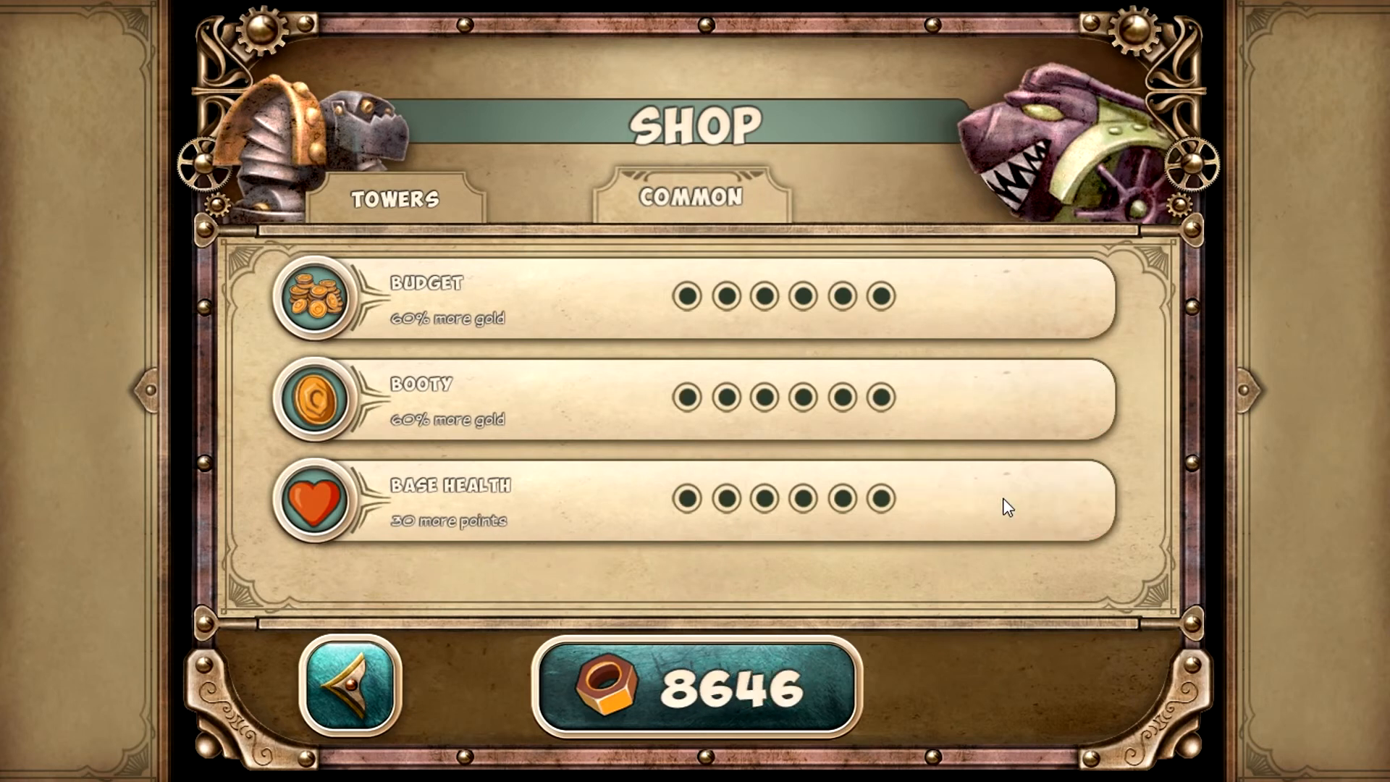
pyautogui.moveTo(1035, 505)
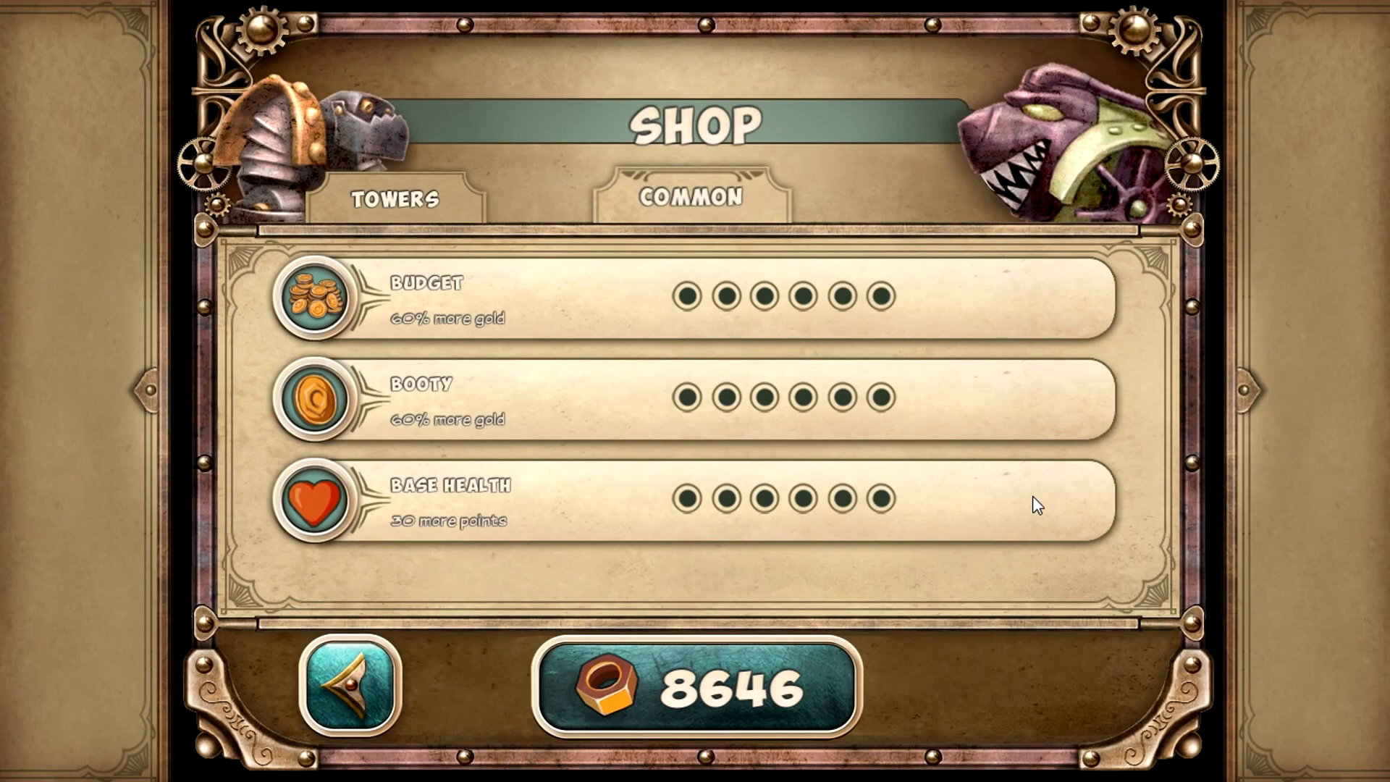